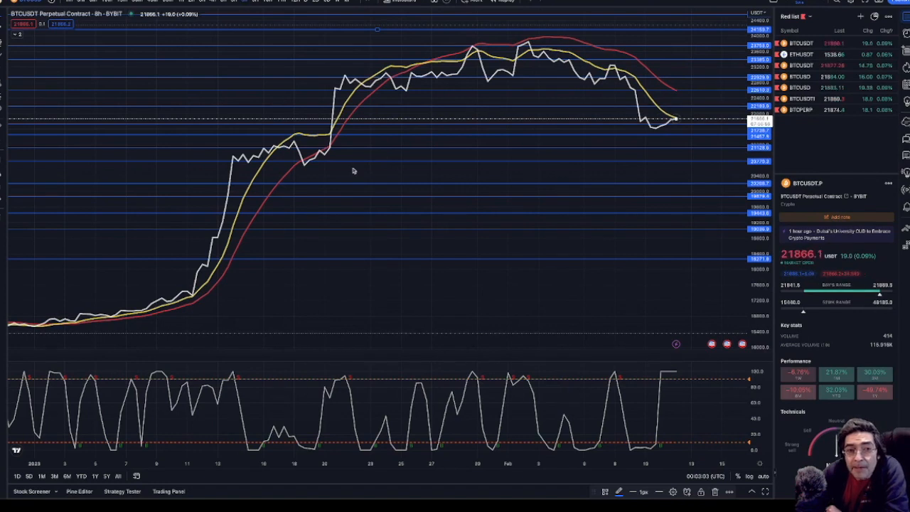
{"action": "mouse_move", "coordinate": [214, 245]}
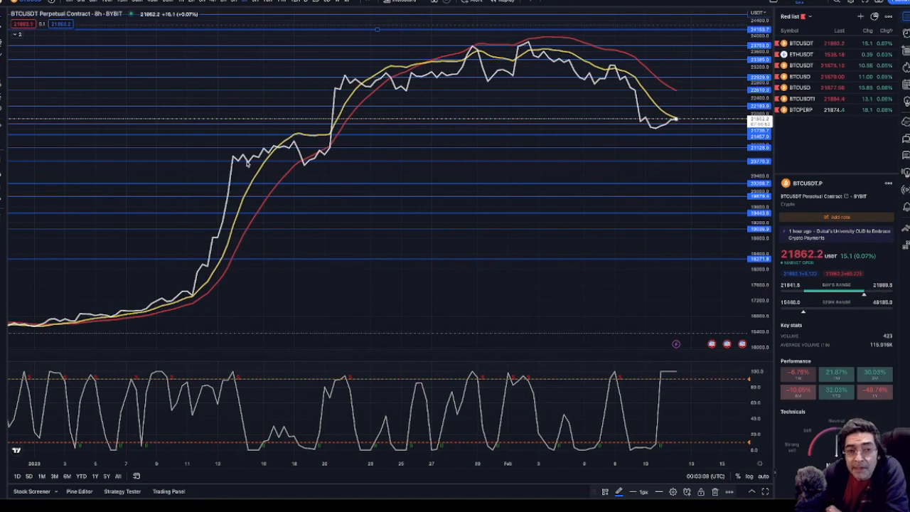
{"action": "mouse_move", "coordinate": [270, 172]}
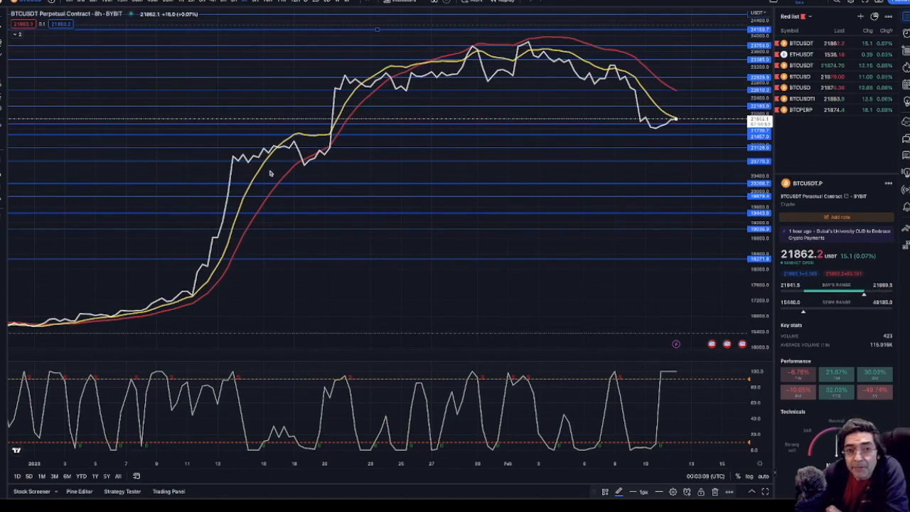
{"action": "mouse_move", "coordinate": [238, 225]}
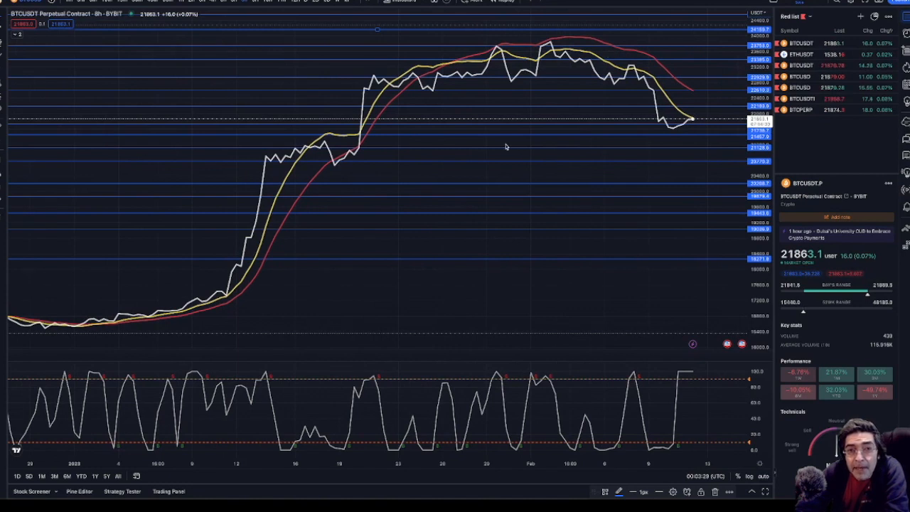
{"action": "mouse_move", "coordinate": [422, 382]}
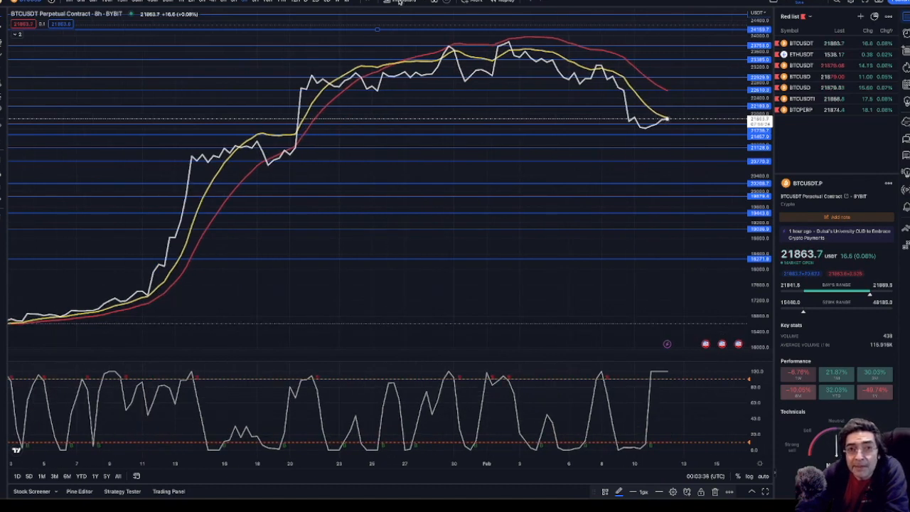
Search indicators for 'dmi', show the saved alerts list, and bring up alert options on the DMI Stochastic pane.
{"action": "left_click", "coordinate": [401, 2]}
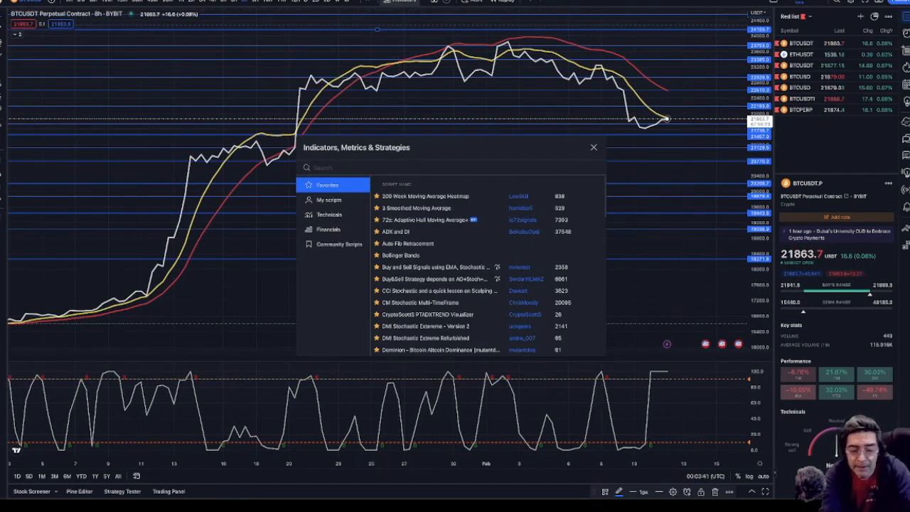
{"action": "type", "text": "dmi"}
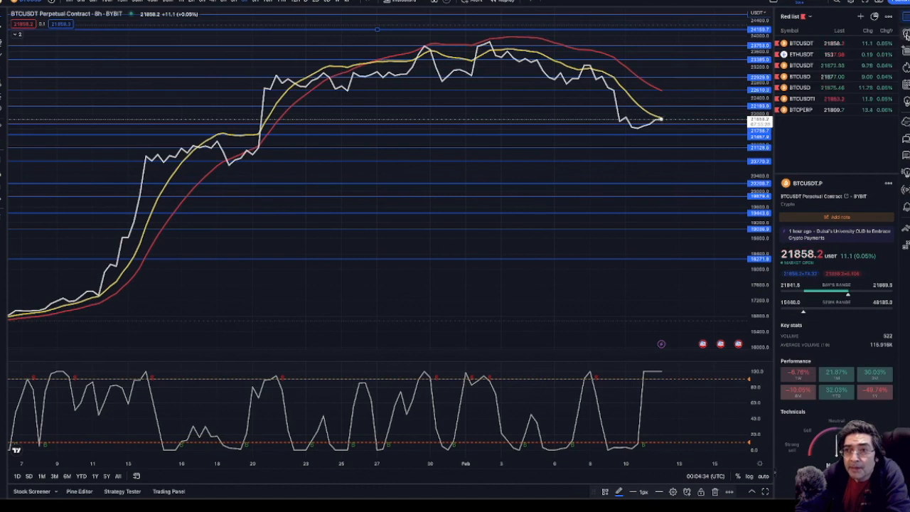
{"action": "left_click", "coordinate": [904, 36]}
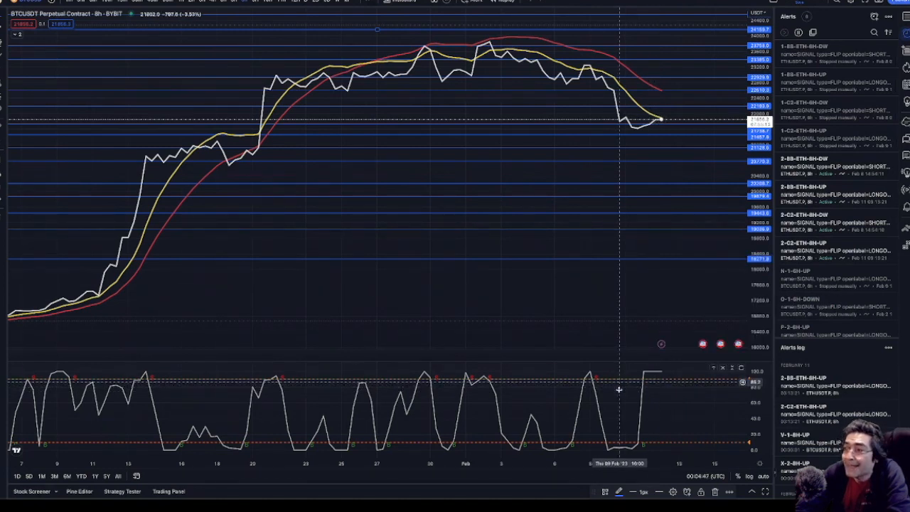
{"action": "right_click", "coordinate": [619, 389]}
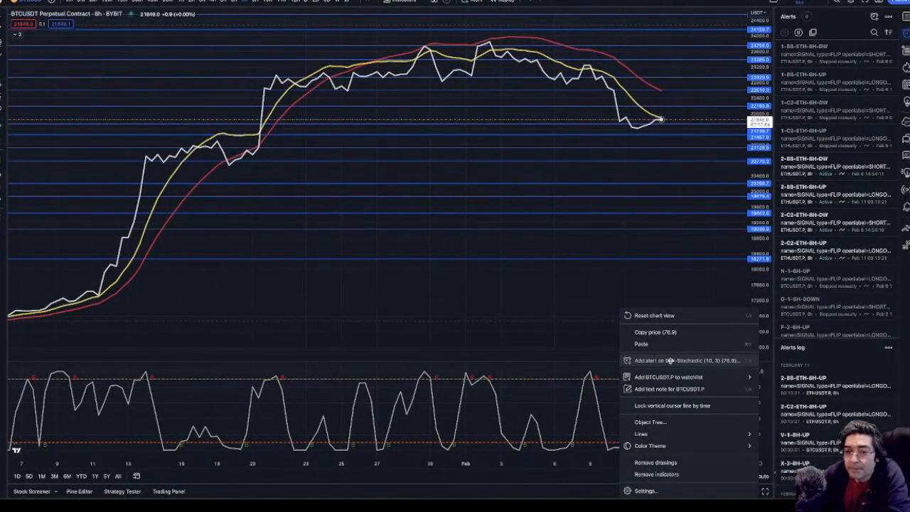
Dismiss the chart context menu to review the existing BTCUSDT long and short alerts.
{"action": "left_click", "coordinate": [664, 360]}
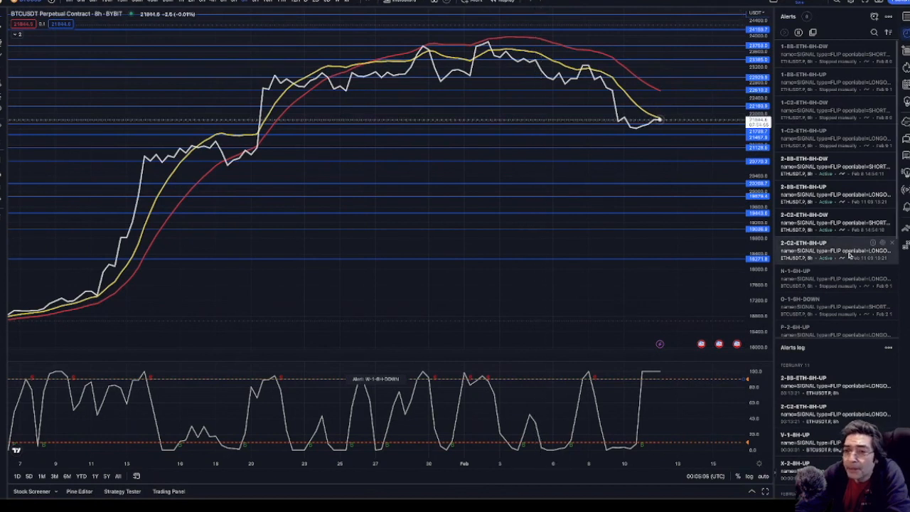
{"action": "mouse_move", "coordinate": [843, 258]}
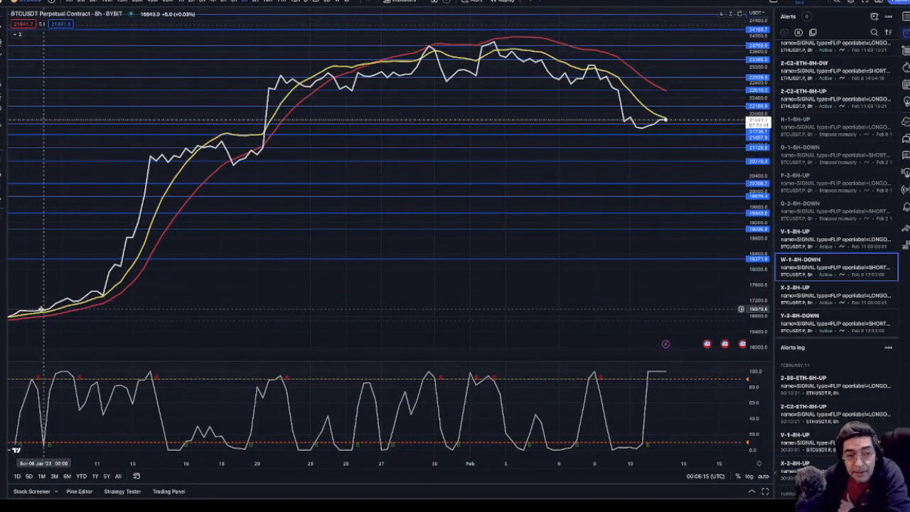
{"action": "mouse_move", "coordinate": [79, 288]}
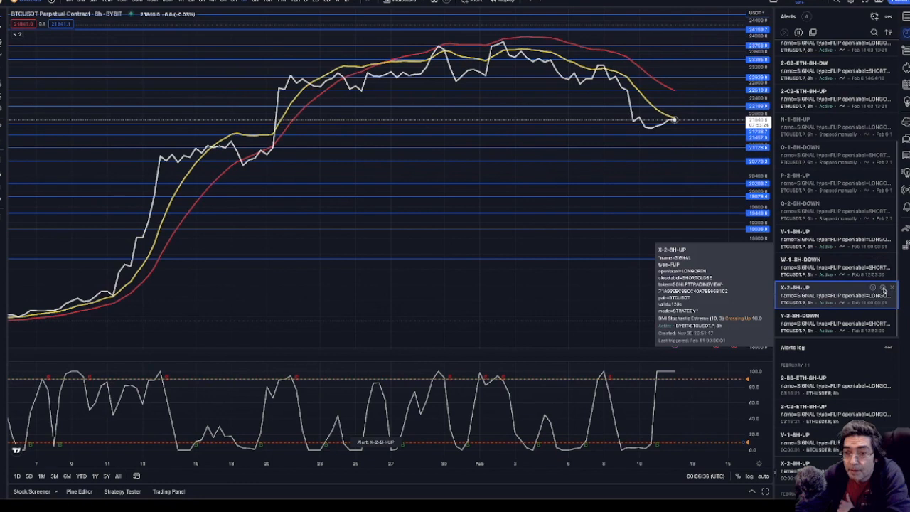
{"action": "left_click", "coordinate": [872, 287]}
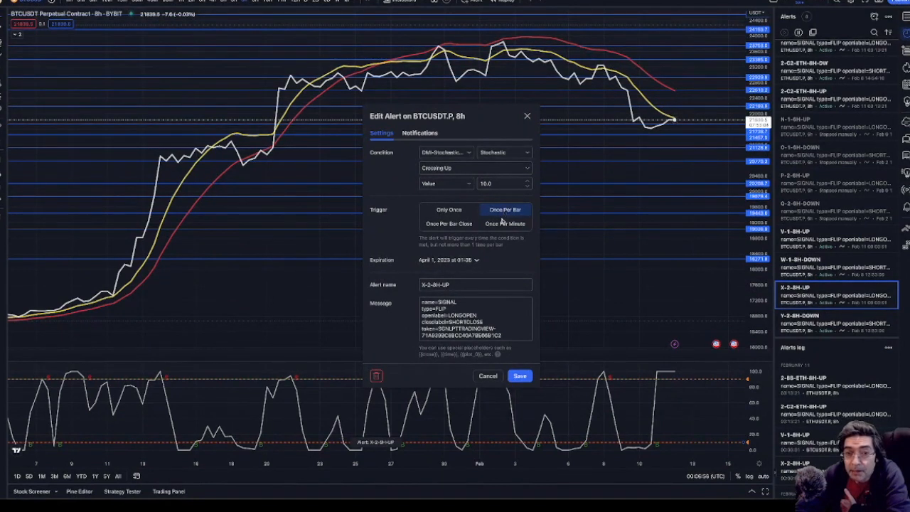
{"action": "mouse_move", "coordinate": [475, 270]}
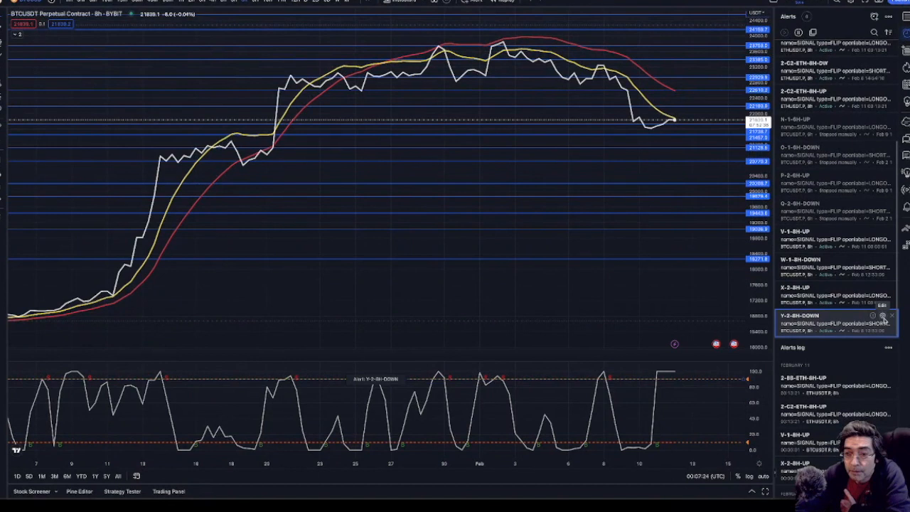
{"action": "left_click", "coordinate": [881, 315]}
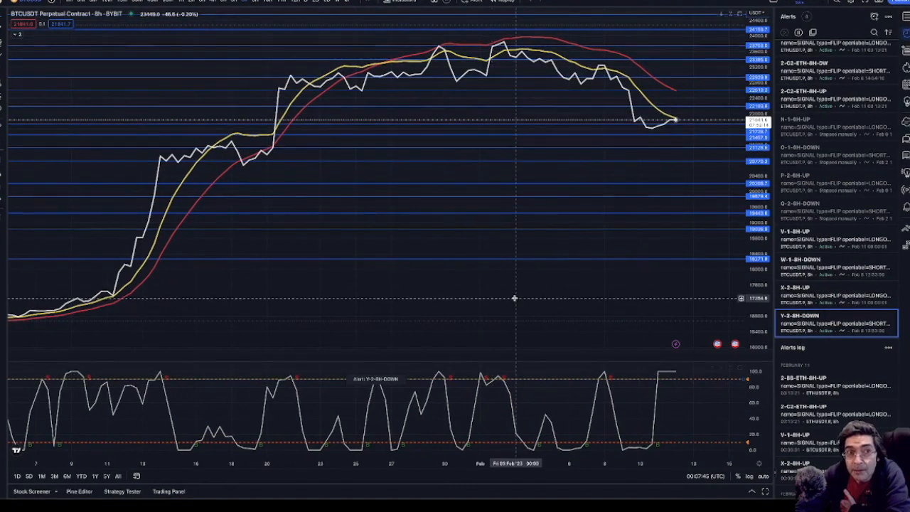
{"action": "mouse_move", "coordinate": [296, 243]}
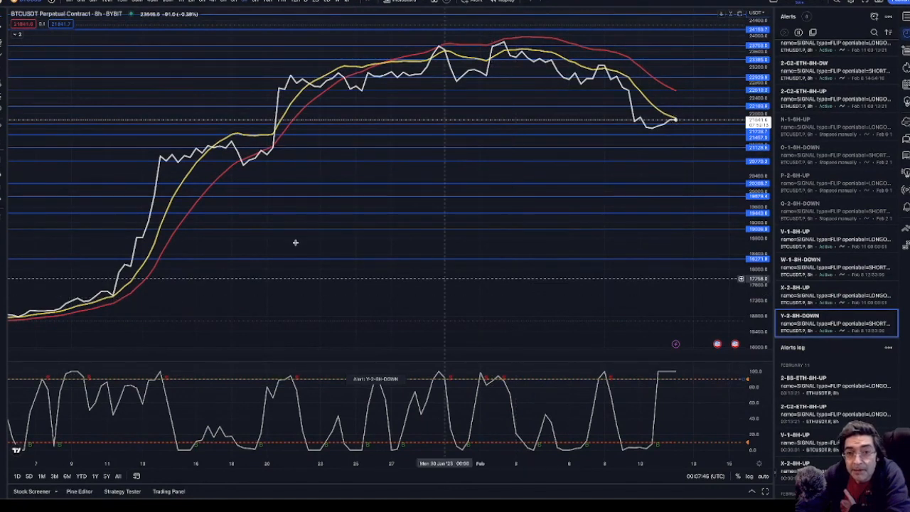
{"action": "mouse_move", "coordinate": [425, 264]}
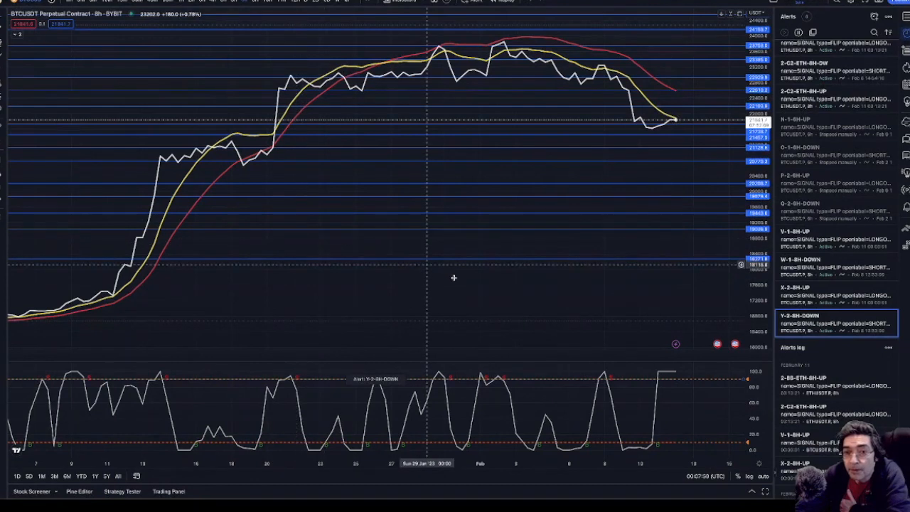
{"action": "mouse_move", "coordinate": [454, 277]}
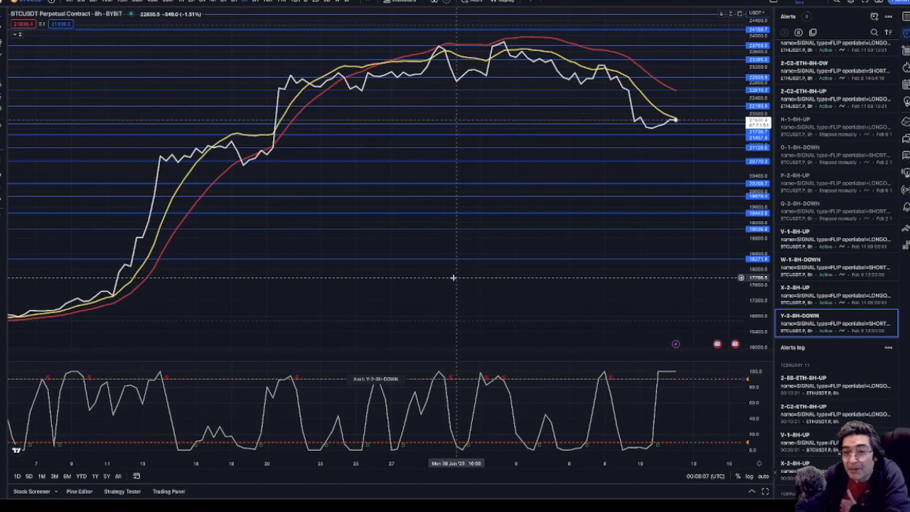
{"action": "mouse_move", "coordinate": [192, 226]}
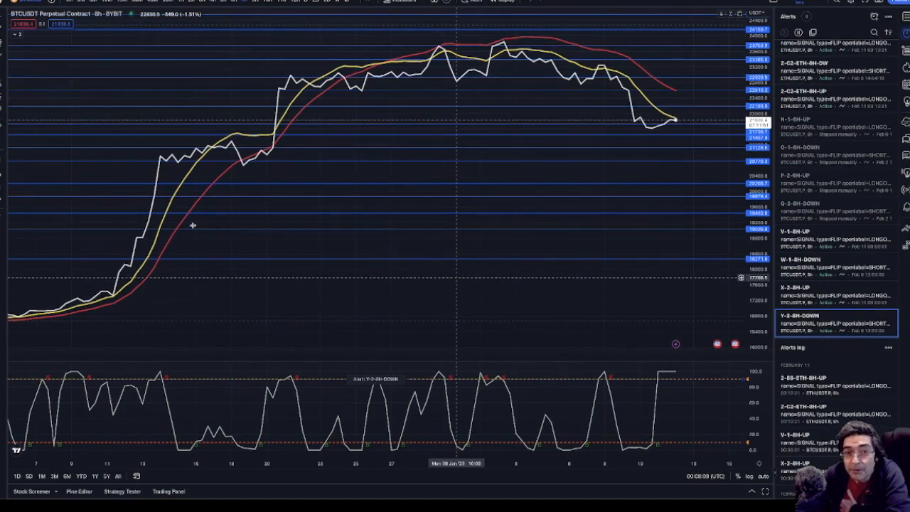
{"action": "mouse_move", "coordinate": [501, 354]}
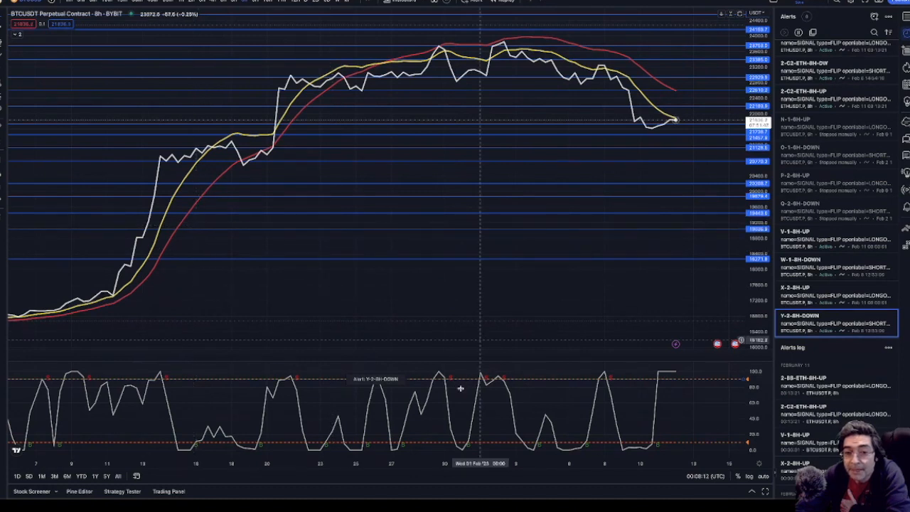
{"action": "mouse_move", "coordinate": [521, 328]}
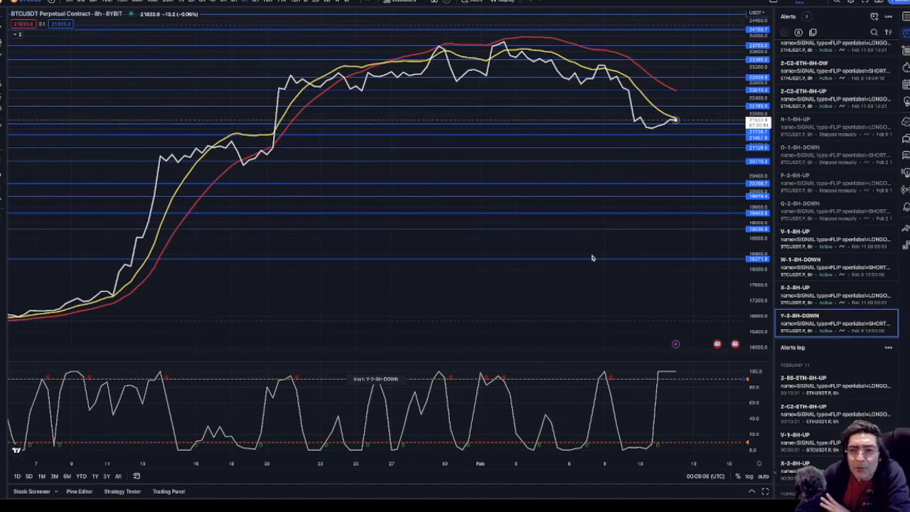
{"action": "mouse_move", "coordinate": [535, 266]}
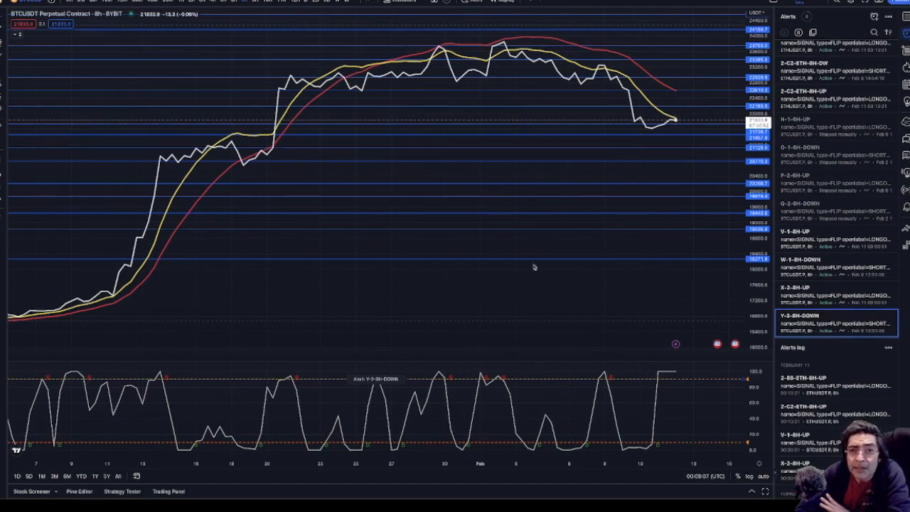
{"action": "mouse_move", "coordinate": [384, 282]}
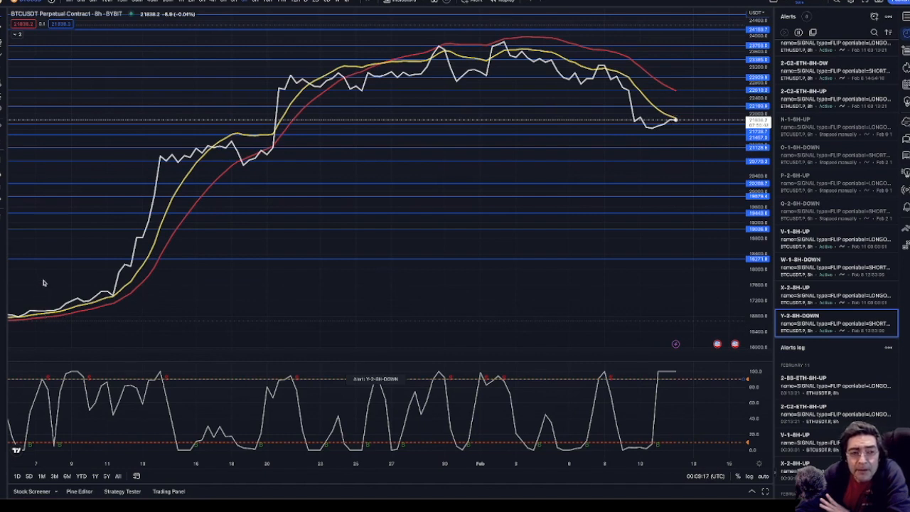
{"action": "mouse_move", "coordinate": [55, 325]}
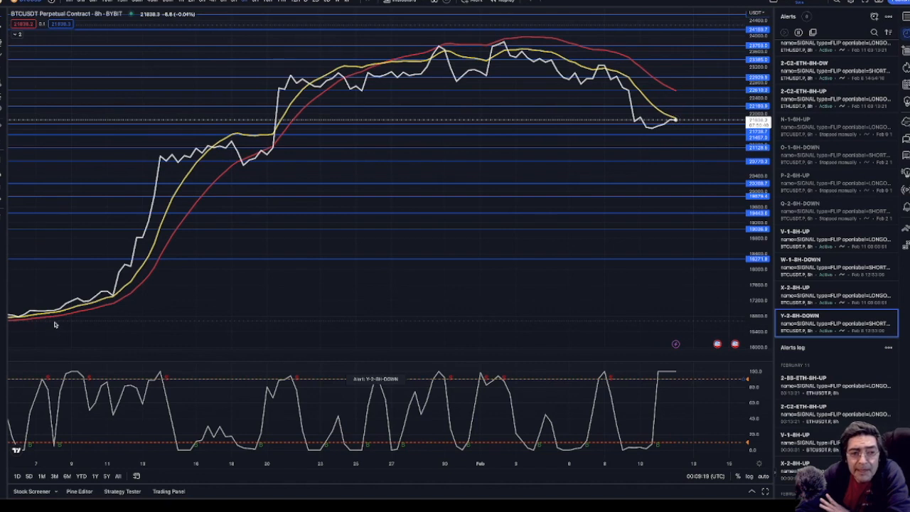
{"action": "mouse_move", "coordinate": [57, 314]}
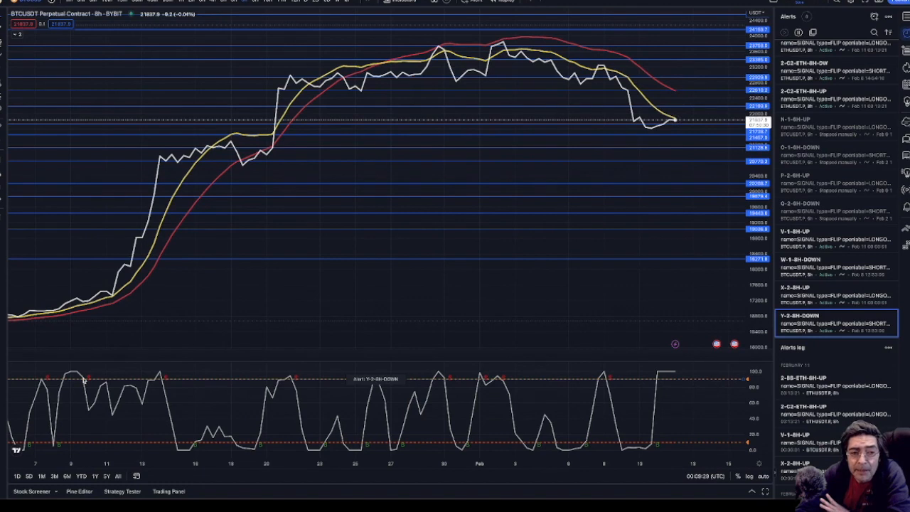
{"action": "mouse_move", "coordinate": [289, 187]}
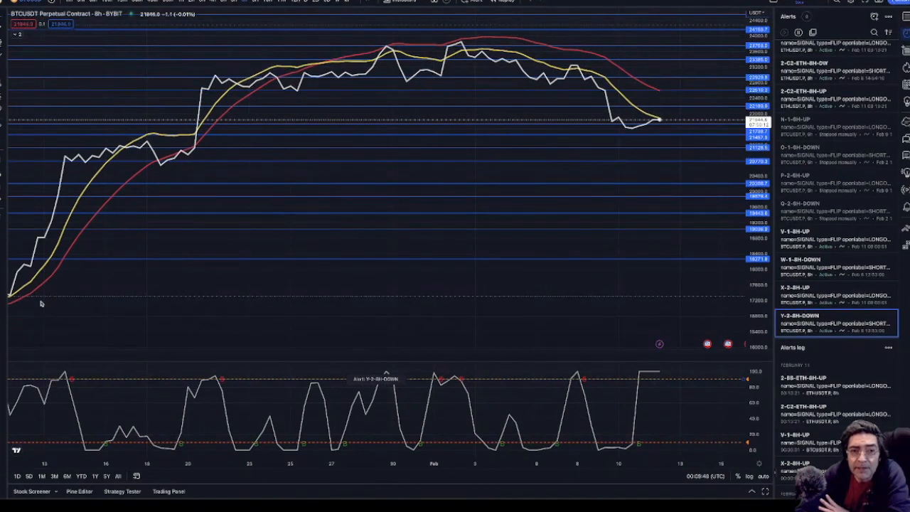
{"action": "mouse_move", "coordinate": [224, 183]}
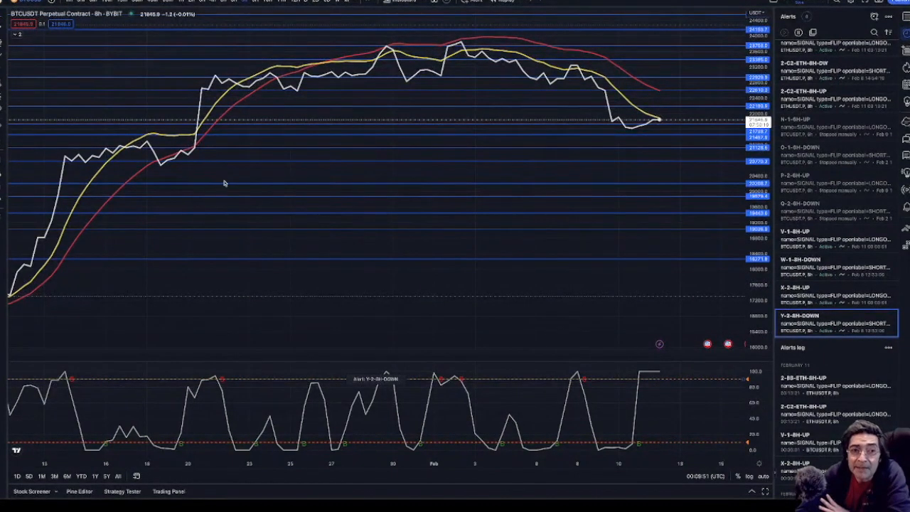
{"action": "mouse_move", "coordinate": [245, 172]}
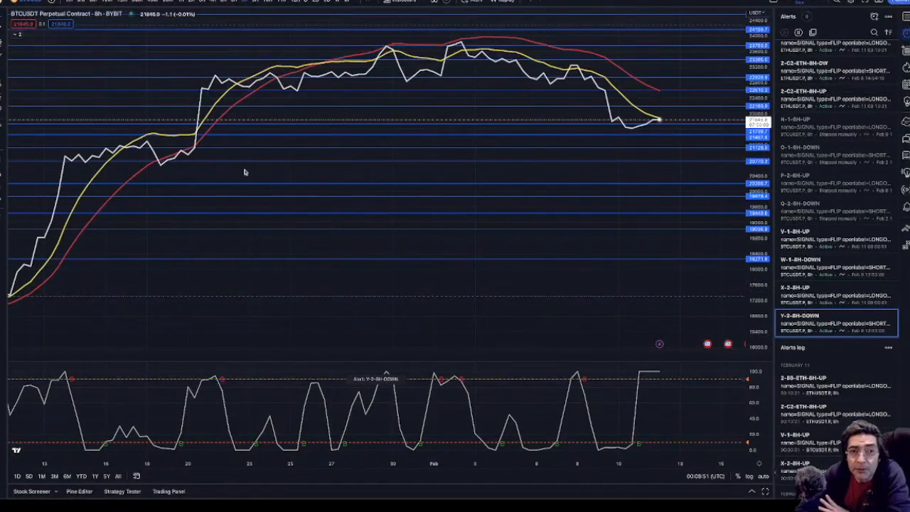
{"action": "mouse_move", "coordinate": [195, 186]}
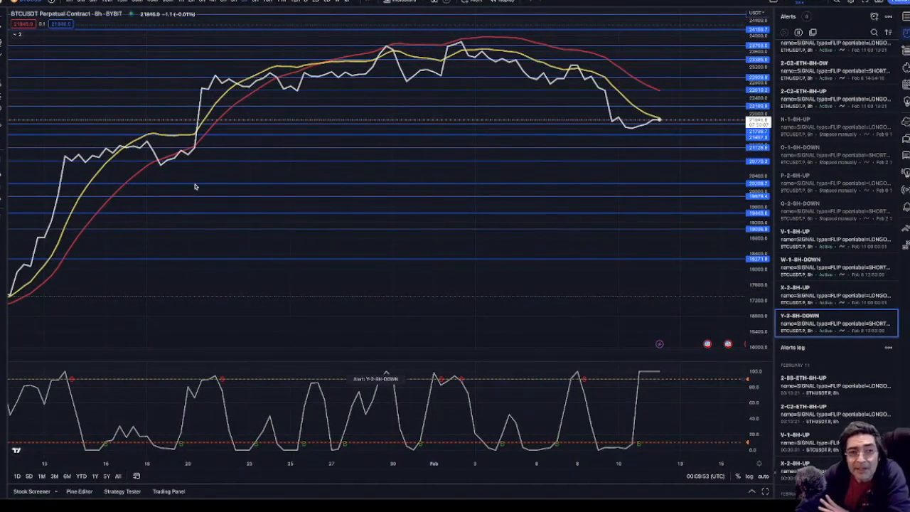
{"action": "mouse_move", "coordinate": [209, 382]}
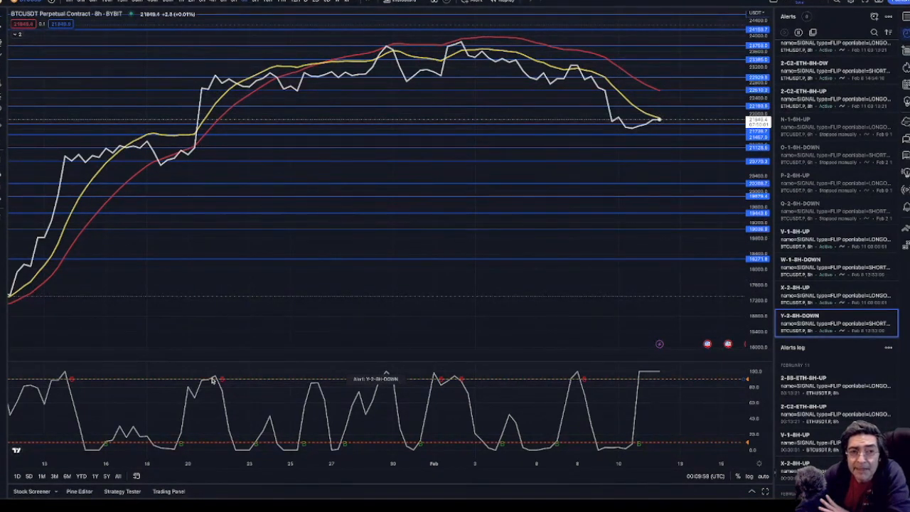
{"action": "mouse_move", "coordinate": [195, 177]}
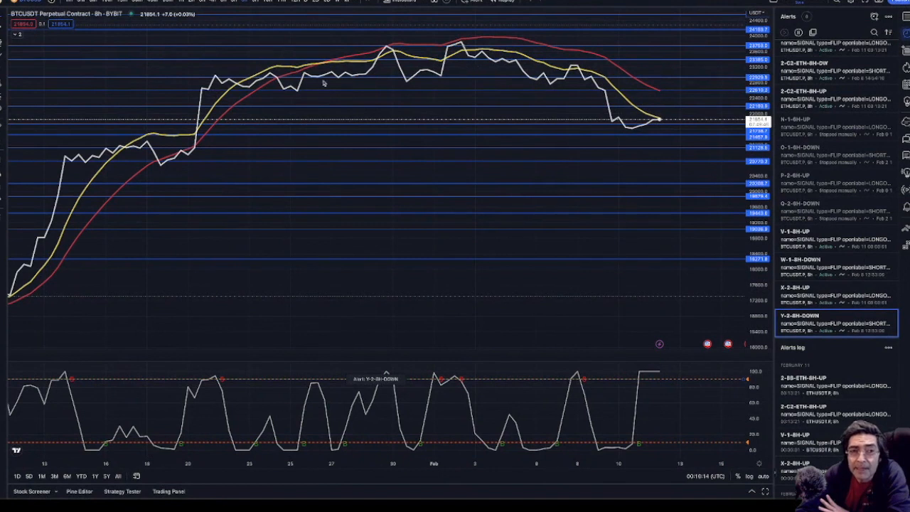
{"action": "mouse_move", "coordinate": [207, 78]}
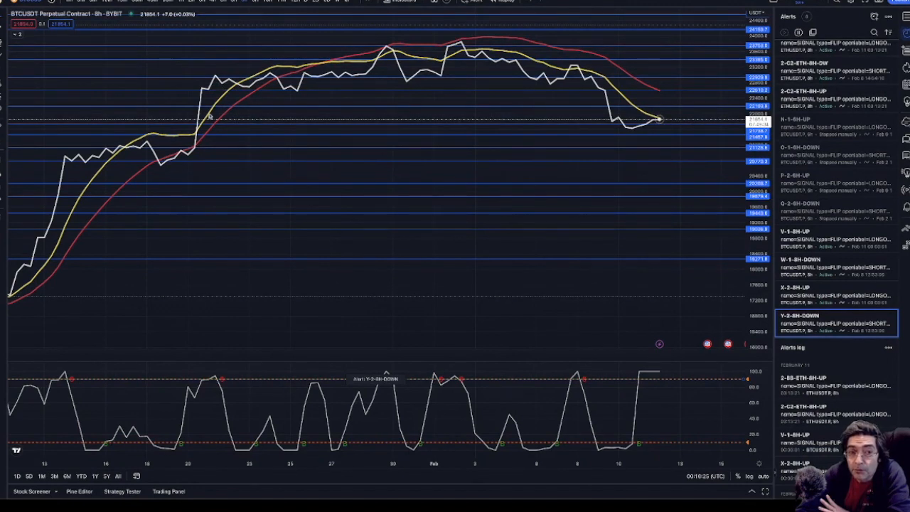
{"action": "mouse_move", "coordinate": [307, 91]}
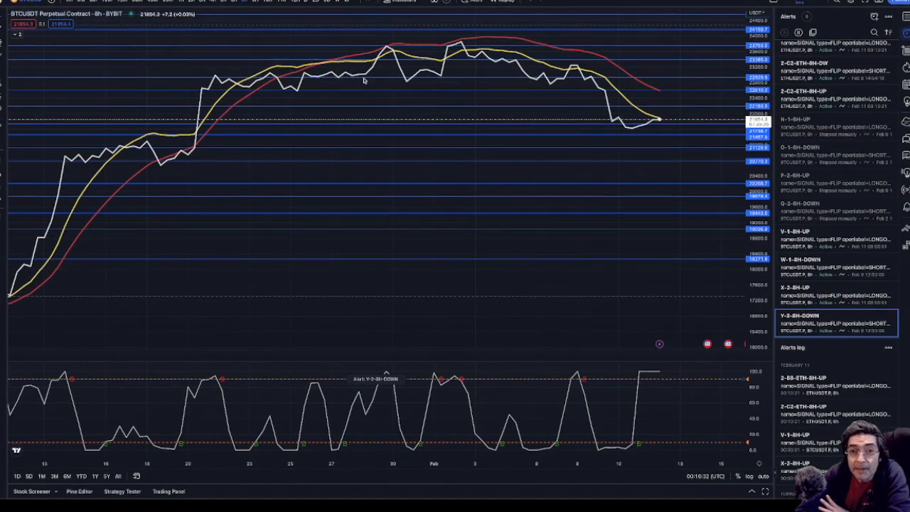
{"action": "mouse_move", "coordinate": [270, 89]}
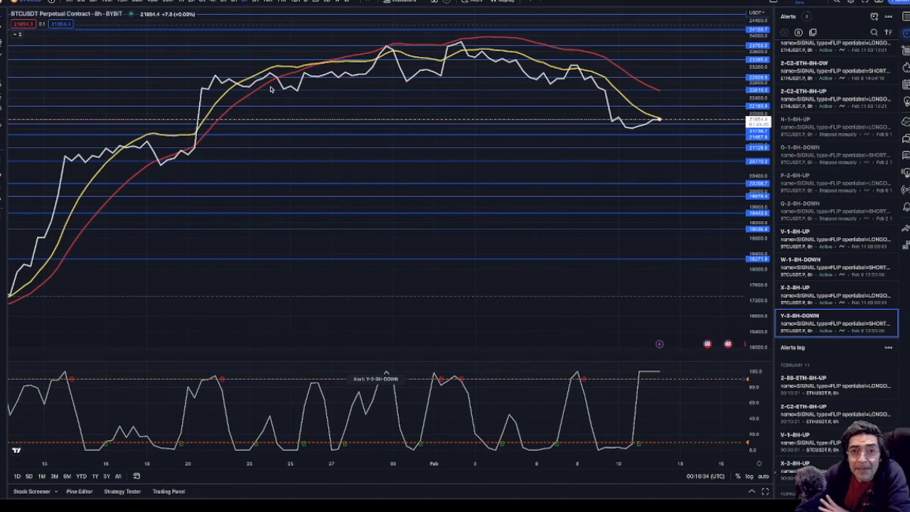
{"action": "mouse_move", "coordinate": [356, 78]}
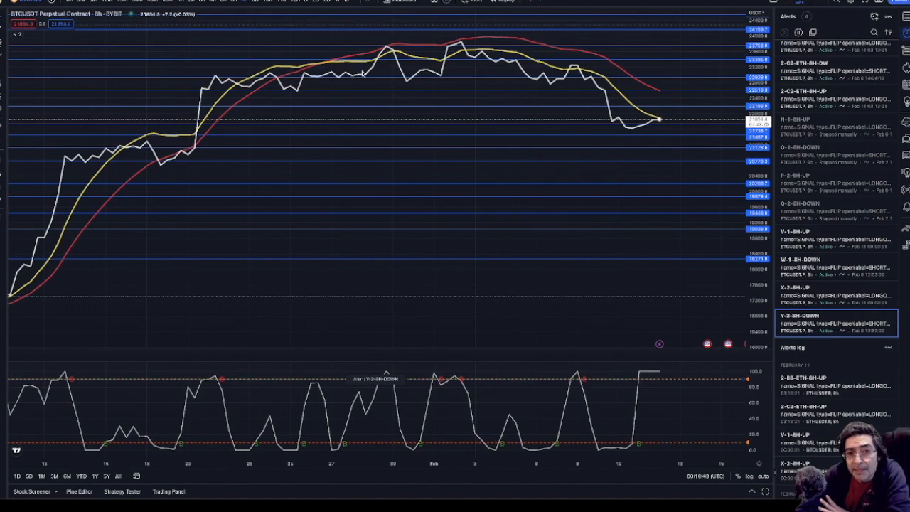
{"action": "mouse_move", "coordinate": [393, 68]}
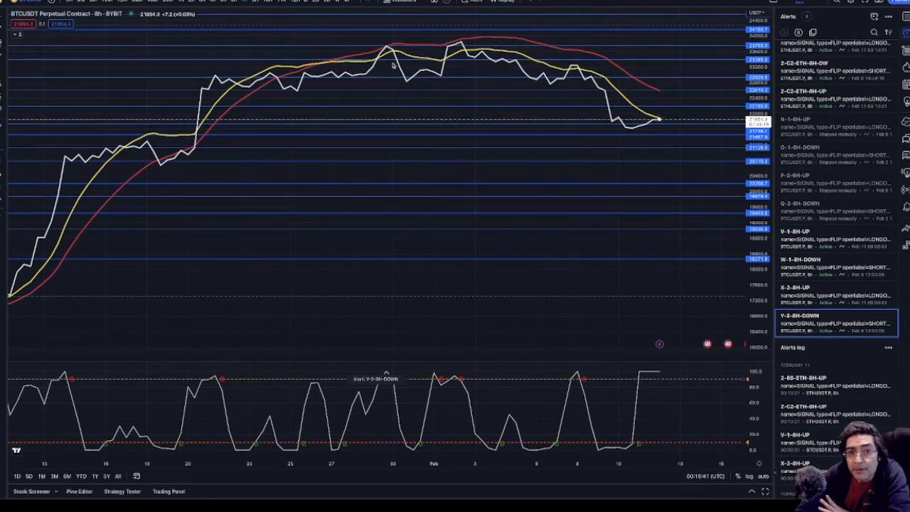
{"action": "mouse_move", "coordinate": [377, 76]}
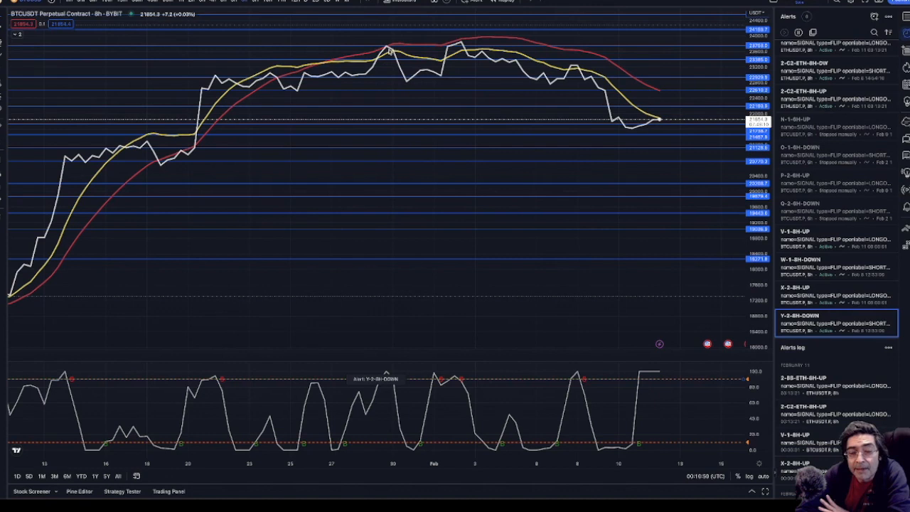
{"action": "mouse_move", "coordinate": [310, 73]}
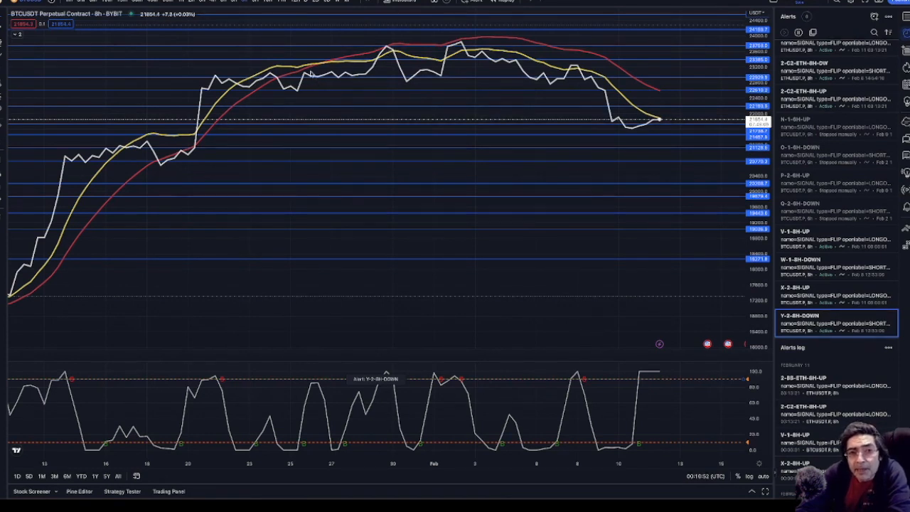
{"action": "mouse_move", "coordinate": [252, 109]}
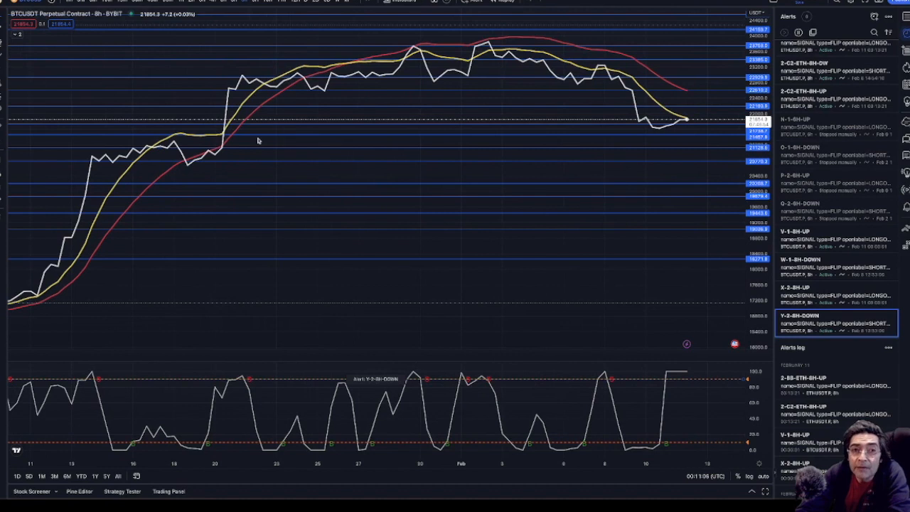
{"action": "mouse_move", "coordinate": [91, 250]}
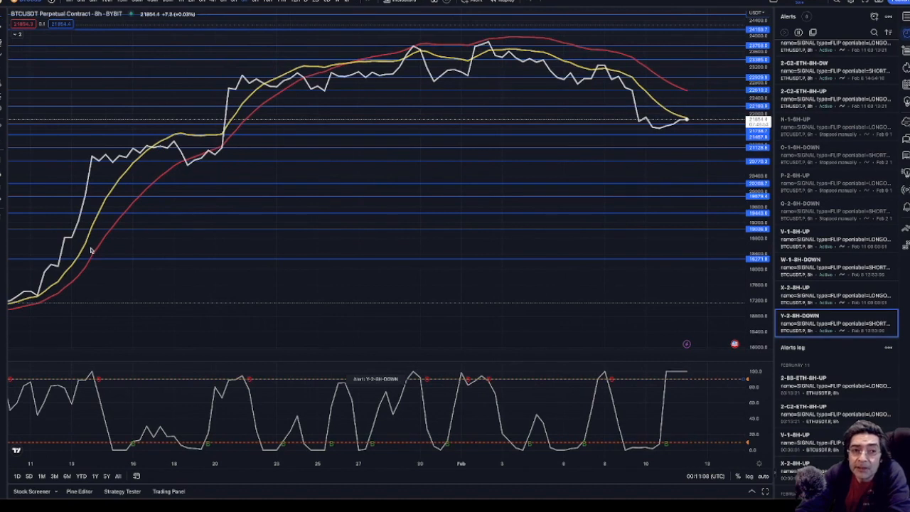
{"action": "mouse_move", "coordinate": [96, 362]}
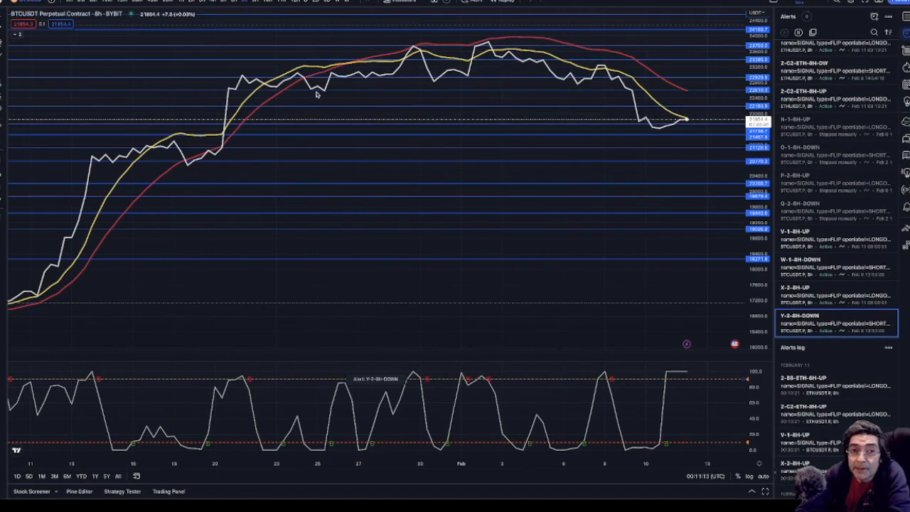
{"action": "mouse_move", "coordinate": [130, 199]}
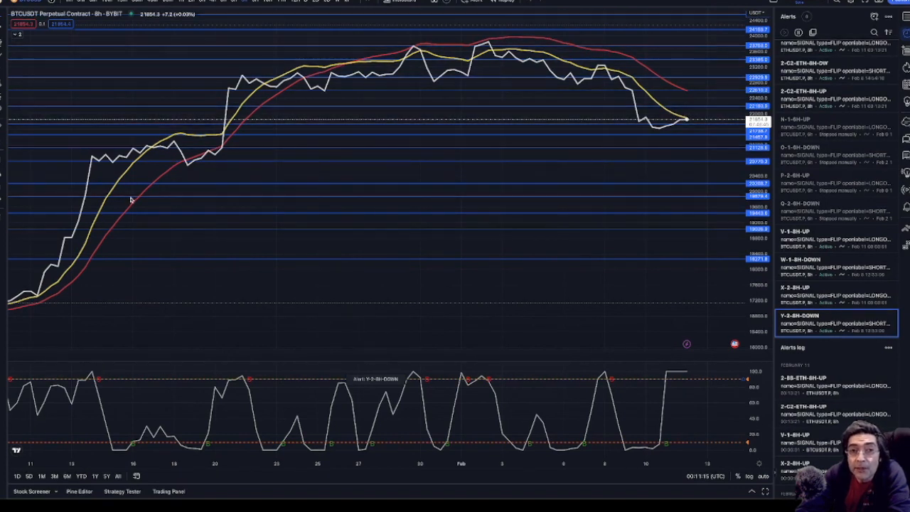
{"action": "mouse_move", "coordinate": [352, 69]}
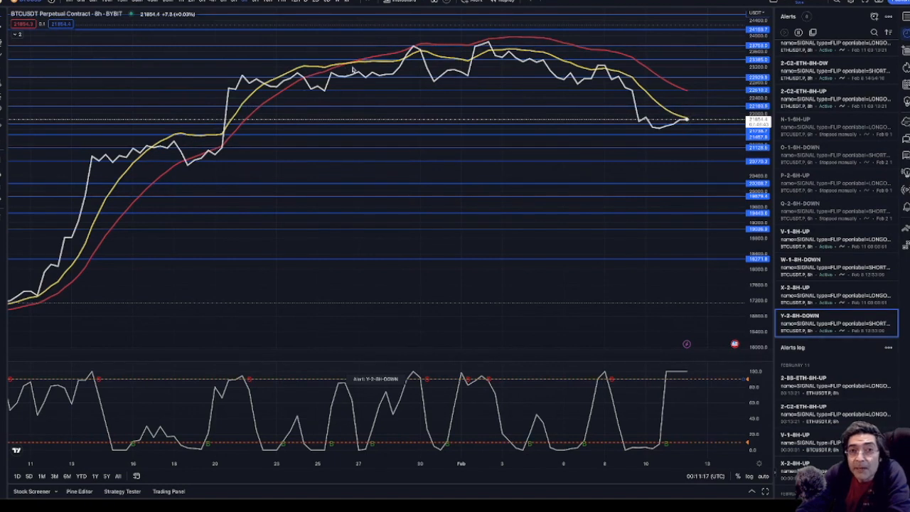
{"action": "mouse_move", "coordinate": [359, 63]}
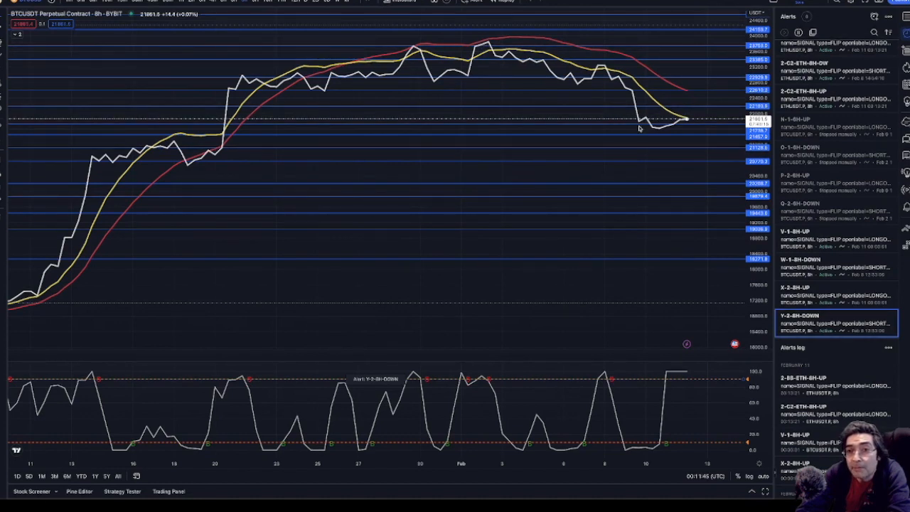
{"action": "mouse_move", "coordinate": [651, 133]}
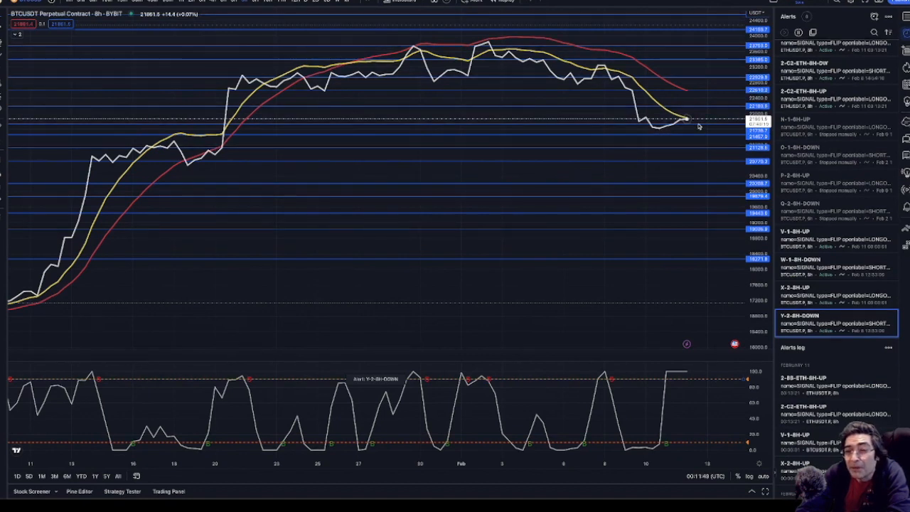
{"action": "mouse_move", "coordinate": [719, 88]}
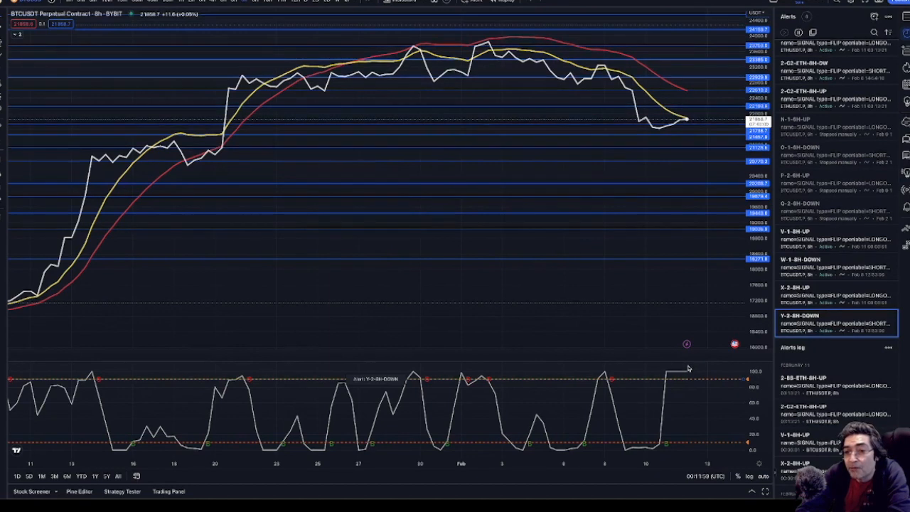
{"action": "mouse_move", "coordinate": [683, 135]}
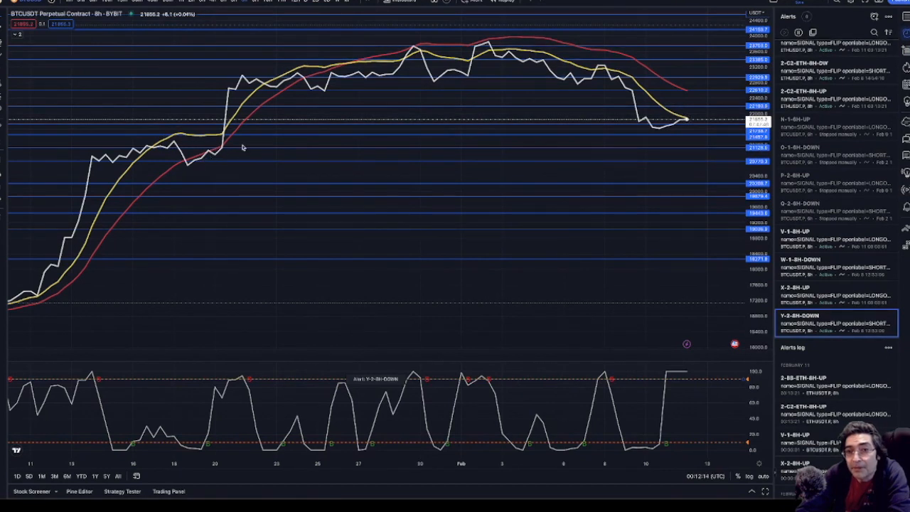
{"action": "mouse_move", "coordinate": [700, 162]}
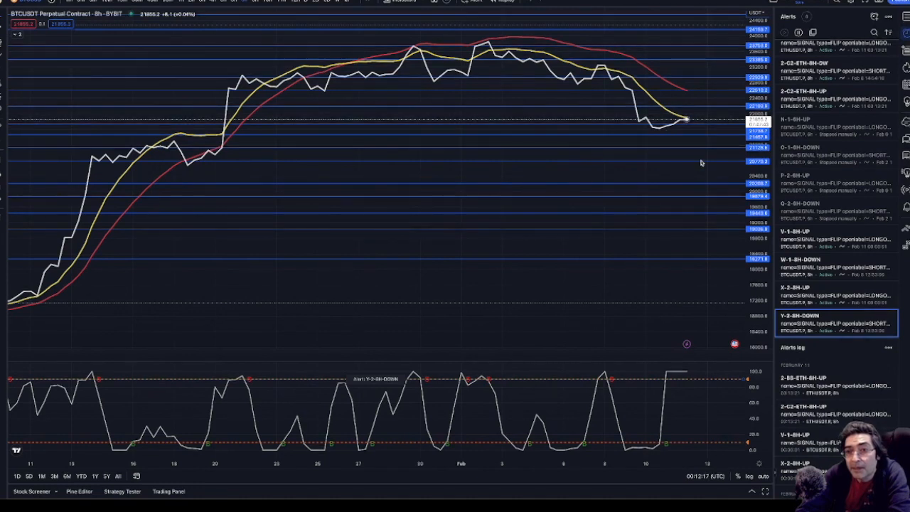
{"action": "mouse_move", "coordinate": [707, 150]}
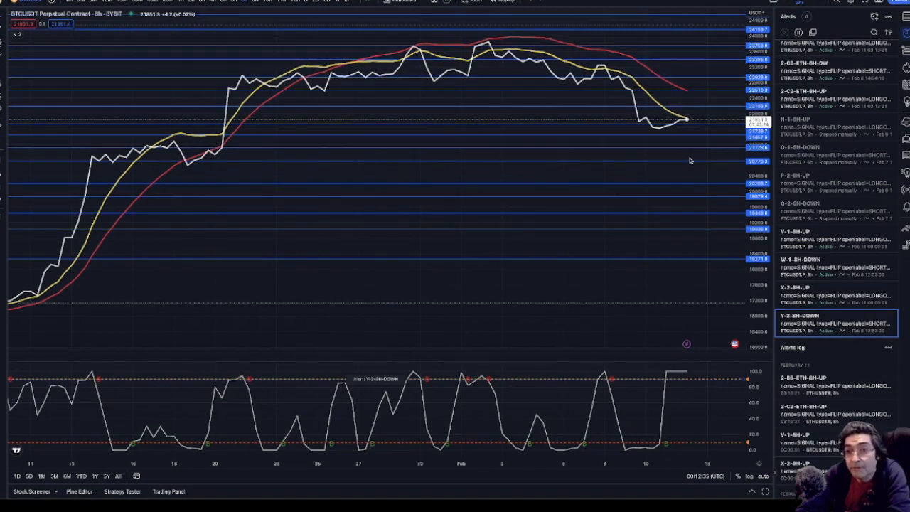
{"action": "mouse_move", "coordinate": [523, 60]}
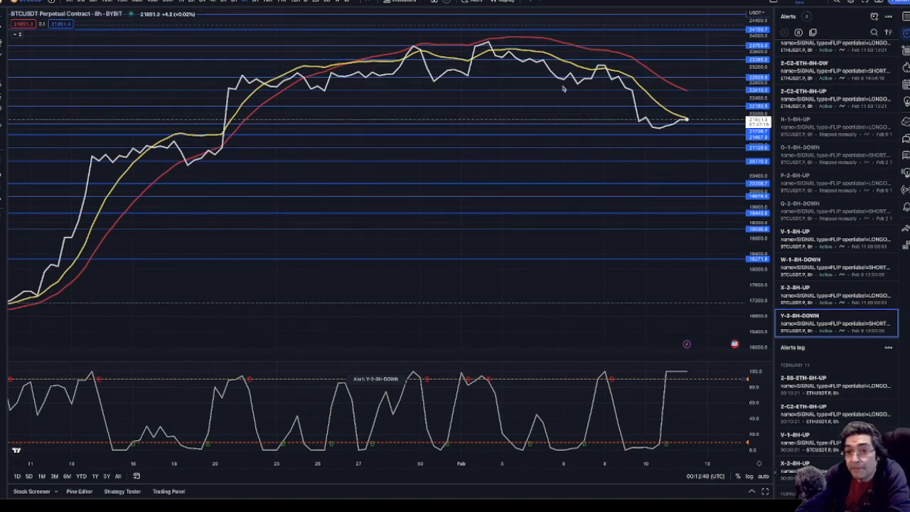
{"action": "mouse_move", "coordinate": [687, 162]}
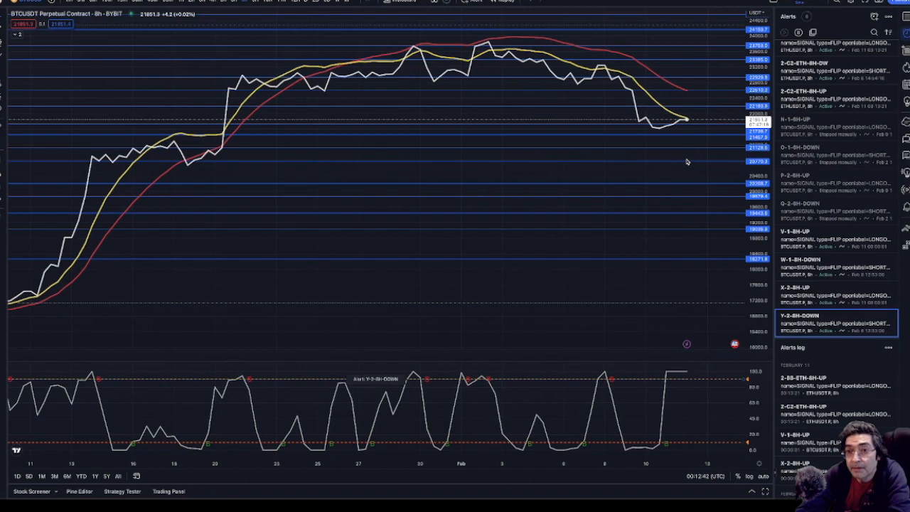